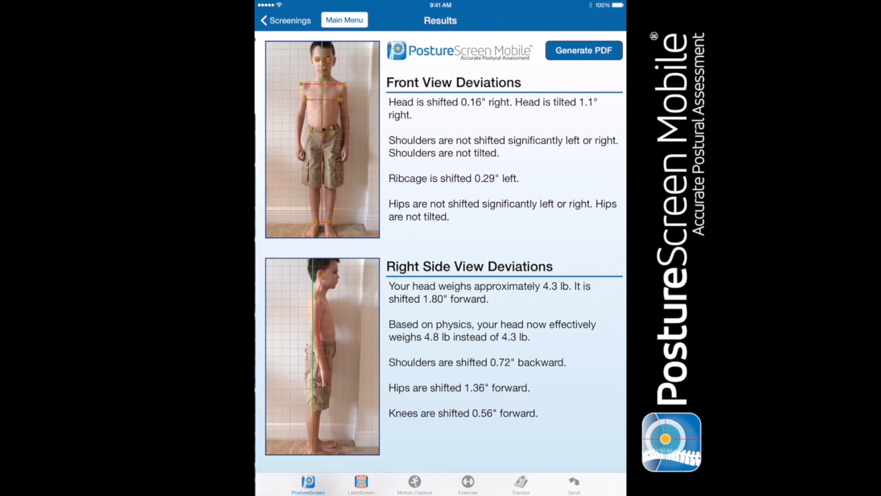
Scroll through the front, side and back deviations, then open the annotated Back View photo
{"action": "scroll", "scroll_direction": "down", "scroll_amount": 3}
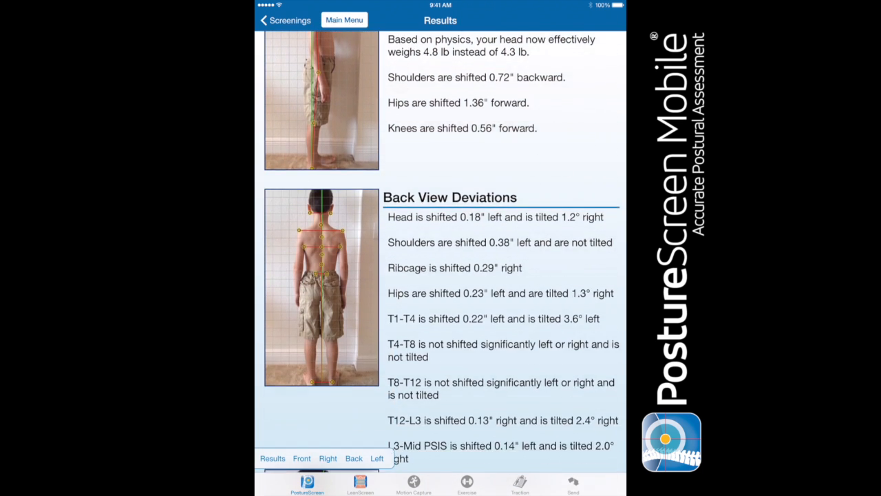
{"action": "scroll", "scroll_direction": "down", "scroll_amount": 3}
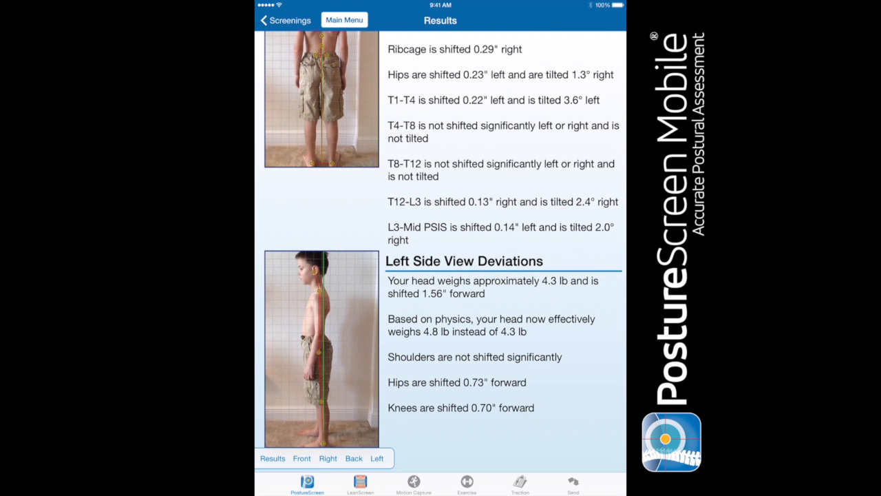
{"action": "left_click", "coordinate": [353, 458]}
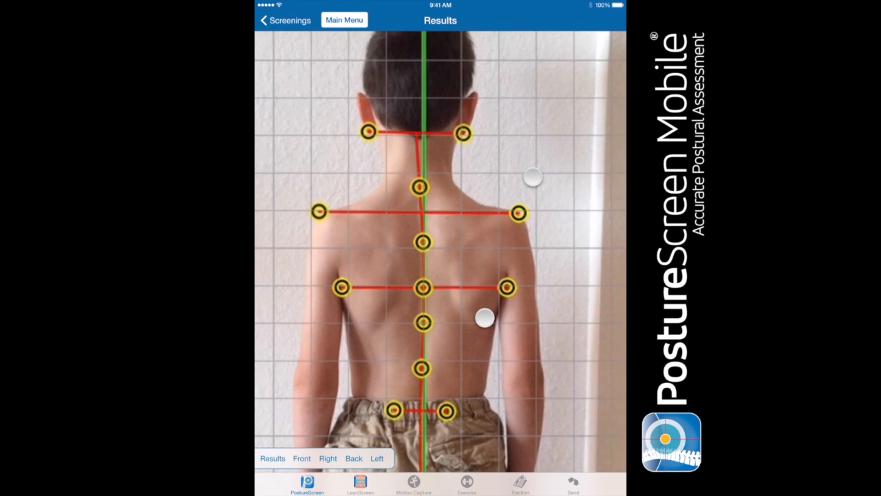
{"action": "left_click", "coordinate": [413, 482]}
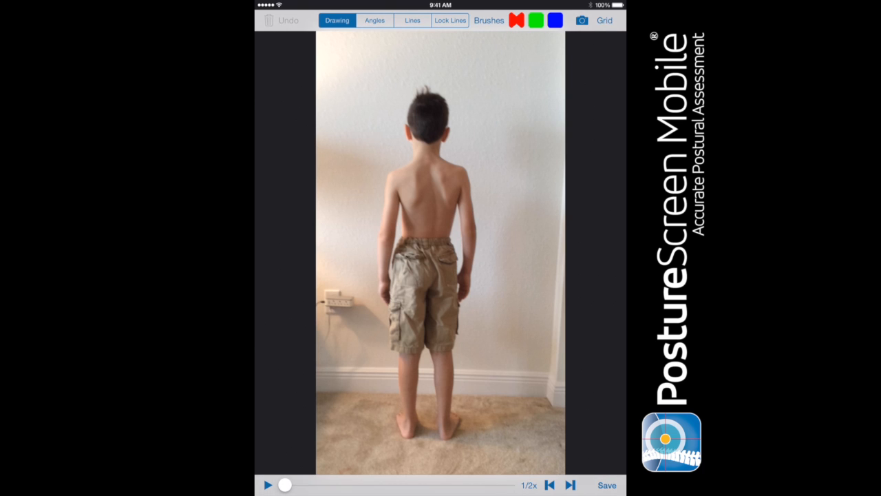
Overlay the grid on the back-view movie, scrub to the overhead frame, and choose line drawing
{"action": "left_click", "coordinate": [603, 20]}
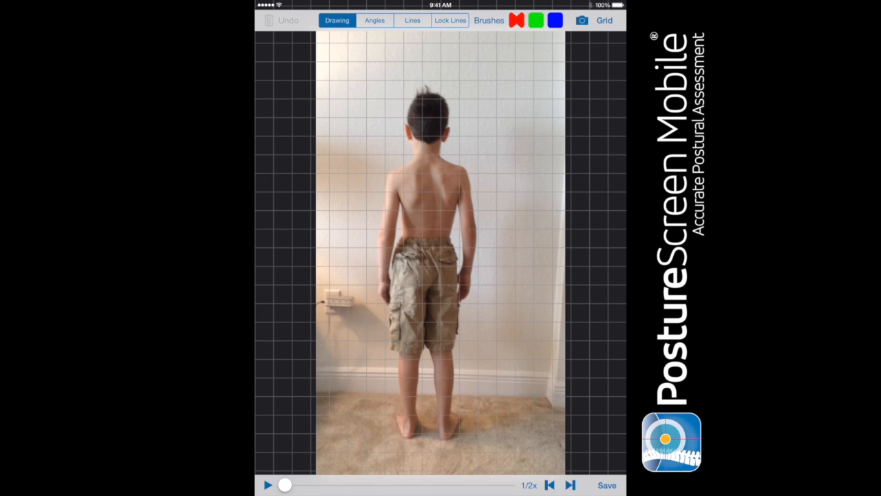
{"action": "left_click_drag", "start_coordinate": [285, 484], "coordinate": [313, 486]}
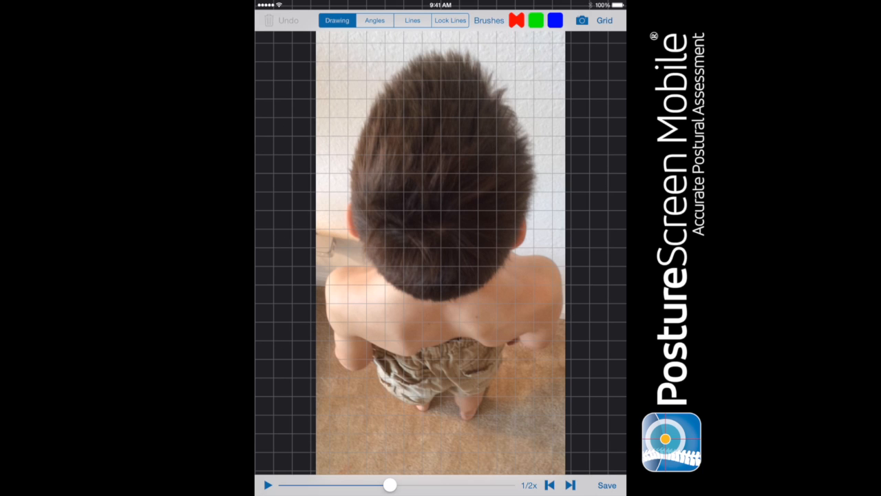
{"action": "left_click", "coordinate": [412, 20]}
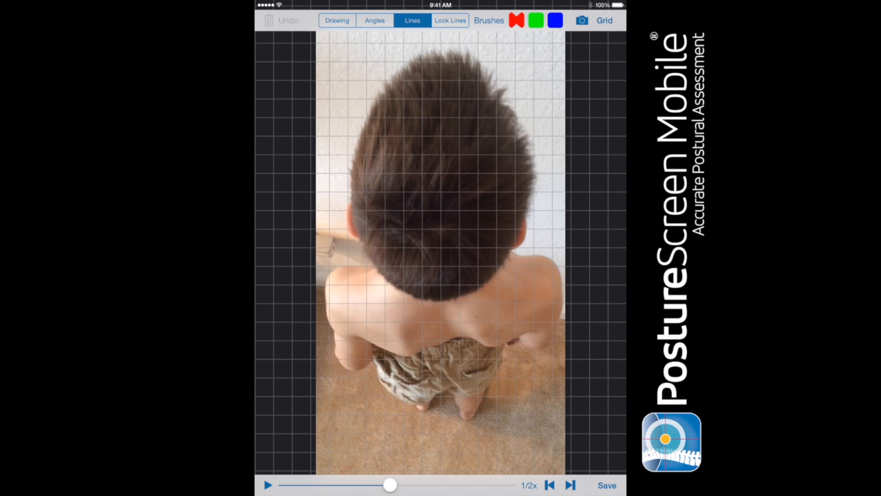
Draw a red straight line across the feet and a blue line across the hips
{"action": "left_click", "coordinate": [395, 405]}
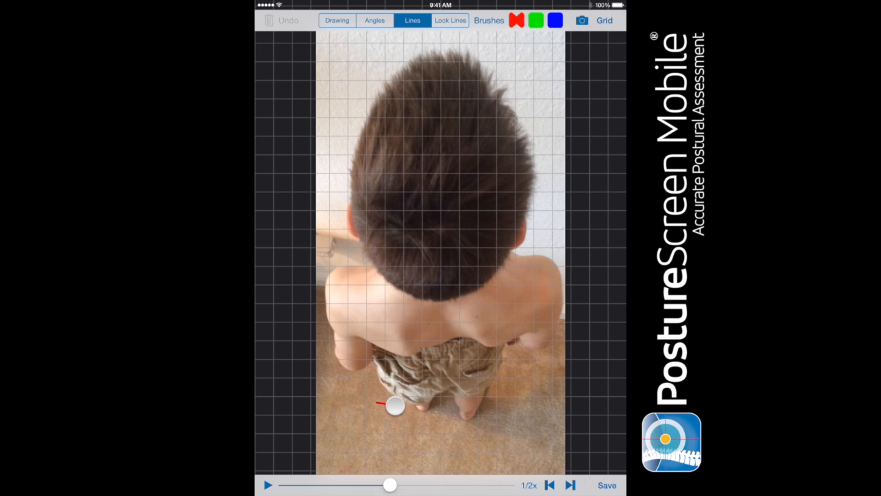
{"action": "left_click_drag", "start_coordinate": [396, 406], "coordinate": [521, 432]}
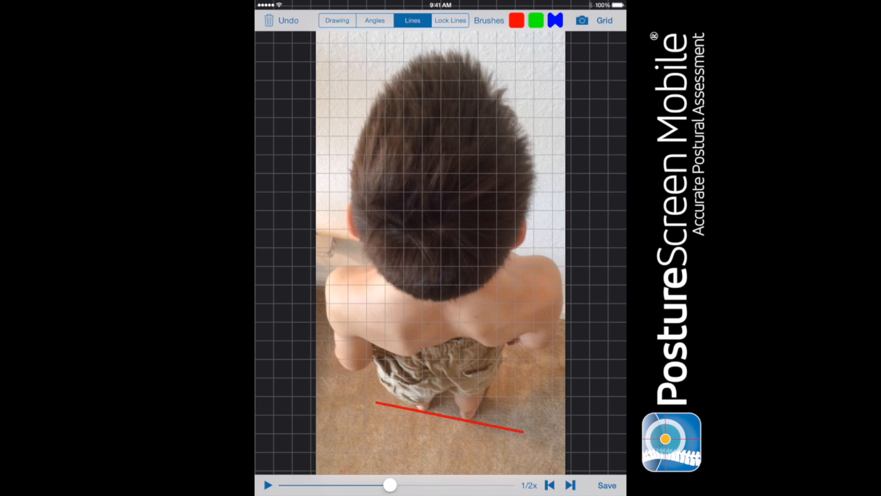
{"action": "left_click_drag", "start_coordinate": [372, 393], "coordinate": [536, 368]}
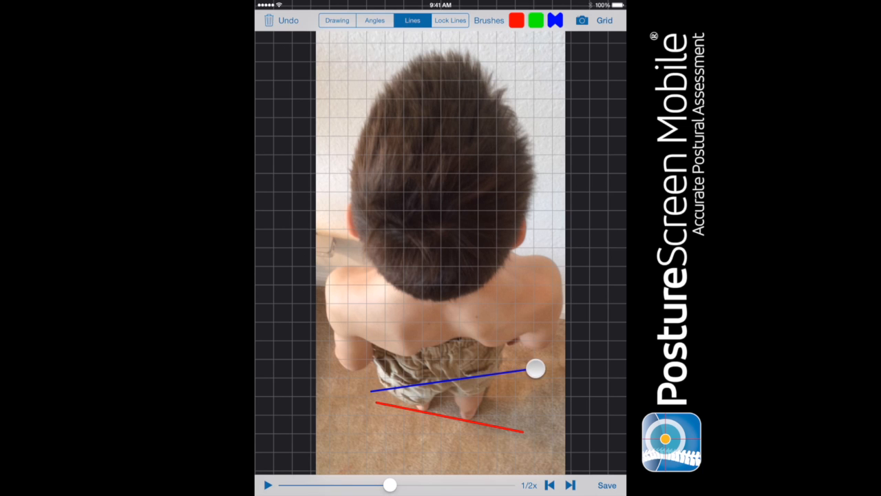
{"action": "left_click_drag", "start_coordinate": [535, 368], "coordinate": [541, 371]}
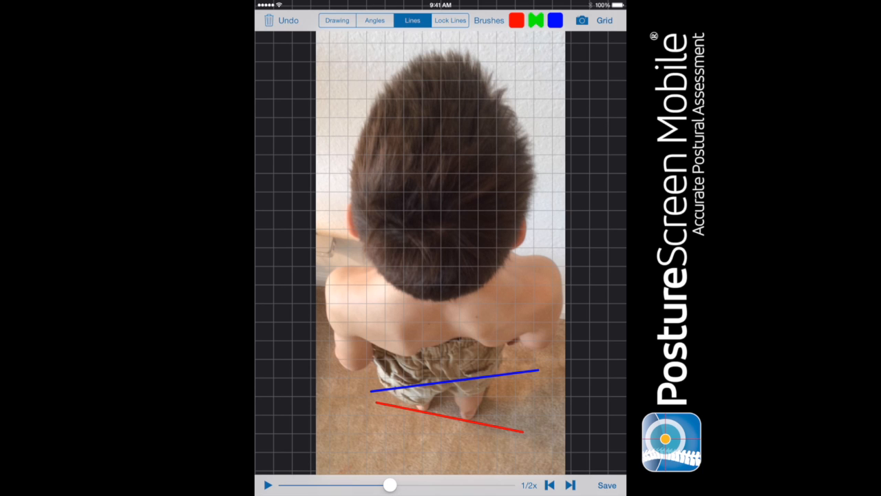
Add a green waist line, a blue shoulder line, and a red head line
{"action": "left_click_drag", "start_coordinate": [341, 358], "coordinate": [549, 350]}
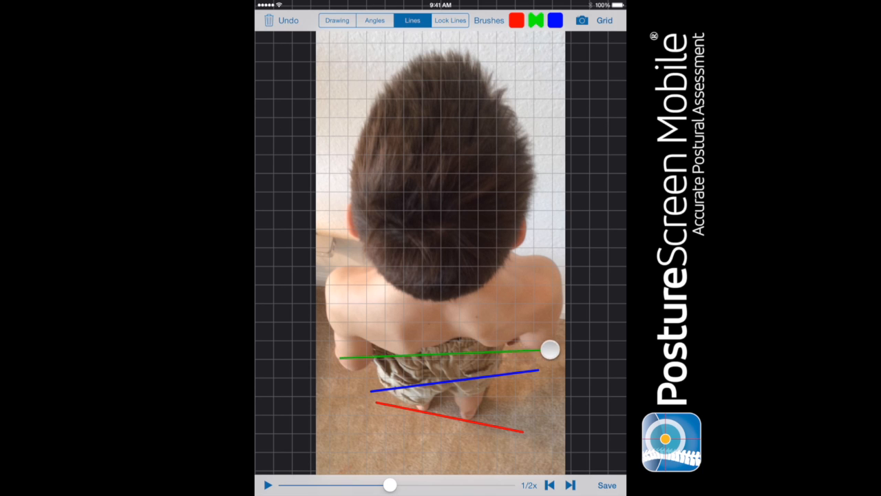
{"action": "left_click_drag", "start_coordinate": [551, 351], "coordinate": [568, 342]}
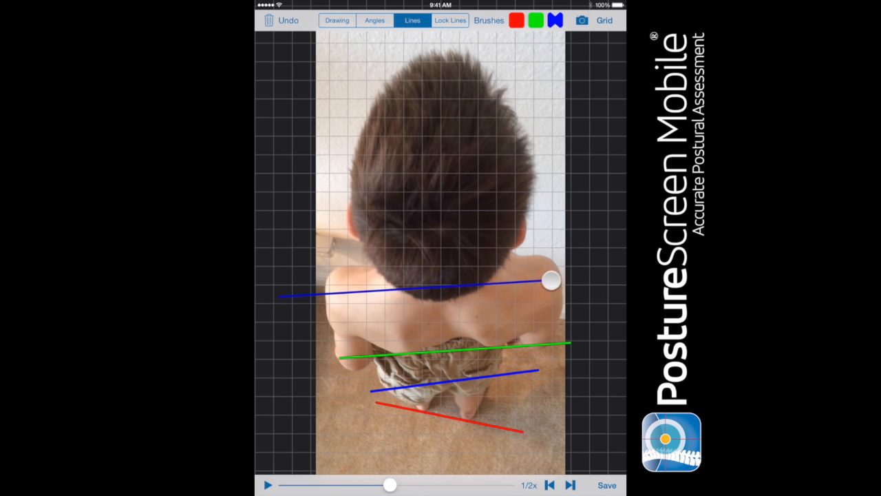
{"action": "left_click_drag", "start_coordinate": [551, 280], "coordinate": [623, 272]}
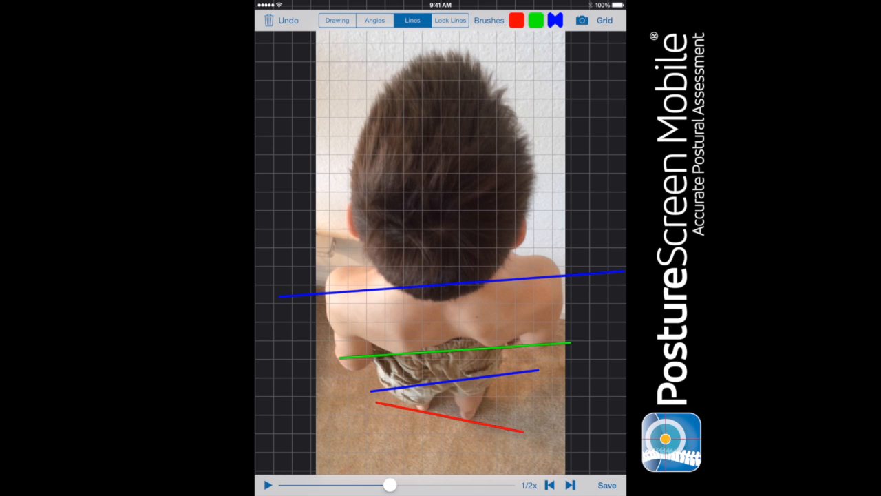
{"action": "left_click", "coordinate": [517, 20]}
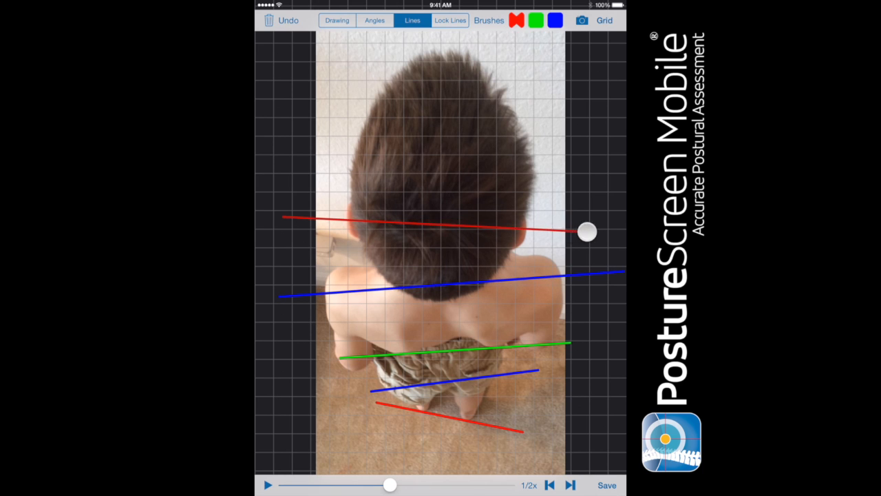
{"action": "left_click_drag", "start_coordinate": [587, 232], "coordinate": [595, 232]}
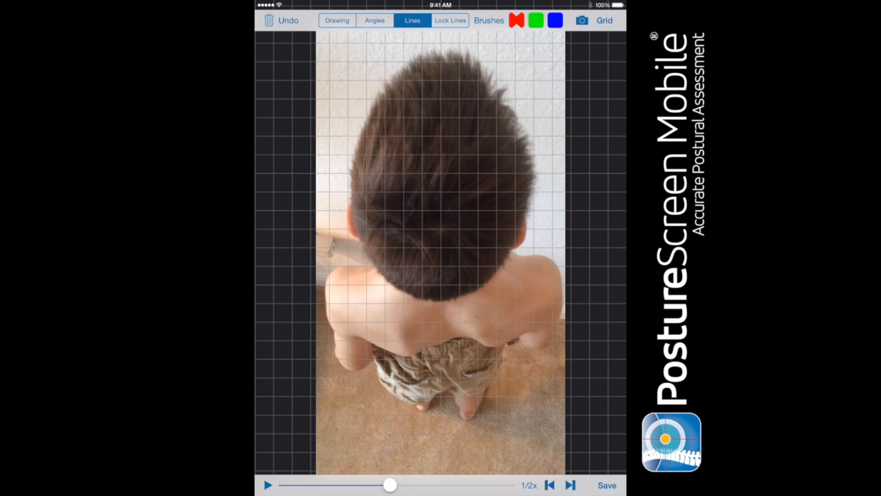
Draw an angle measurement from the shoulder point across the shoulders
{"action": "left_click", "coordinate": [374, 20]}
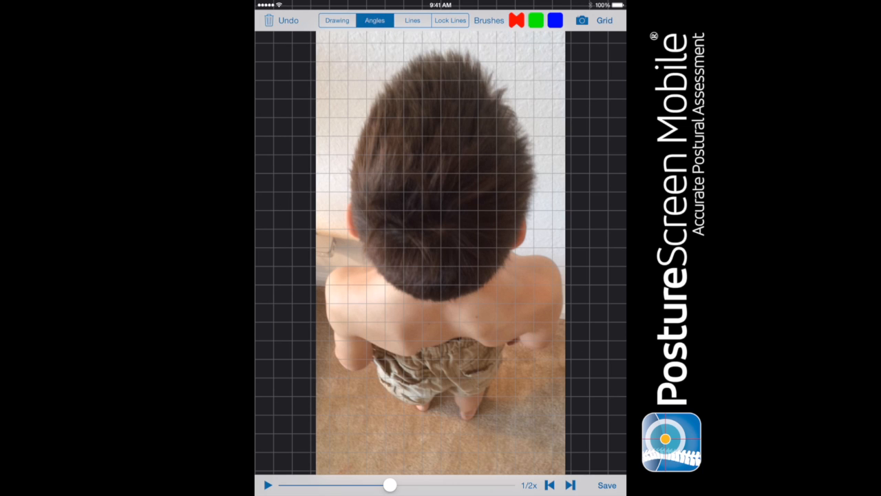
{"action": "left_click", "coordinate": [327, 282]}
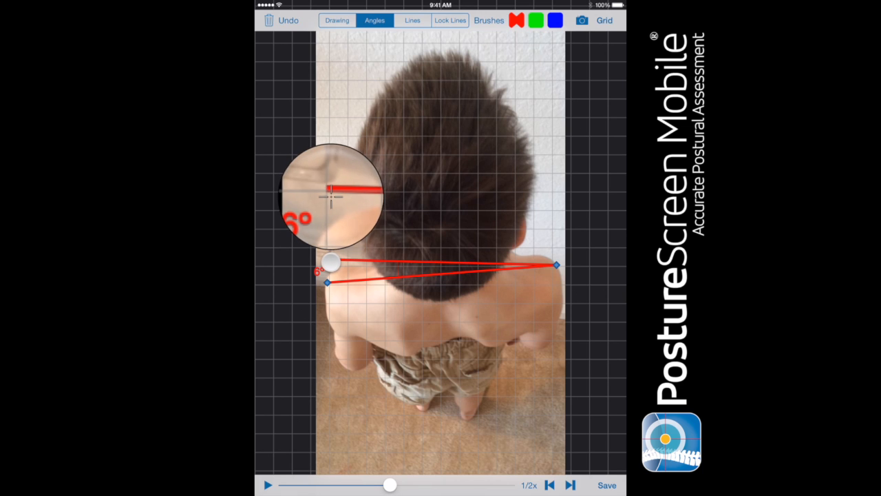
{"action": "left_click_drag", "start_coordinate": [331, 262], "coordinate": [331, 263]}
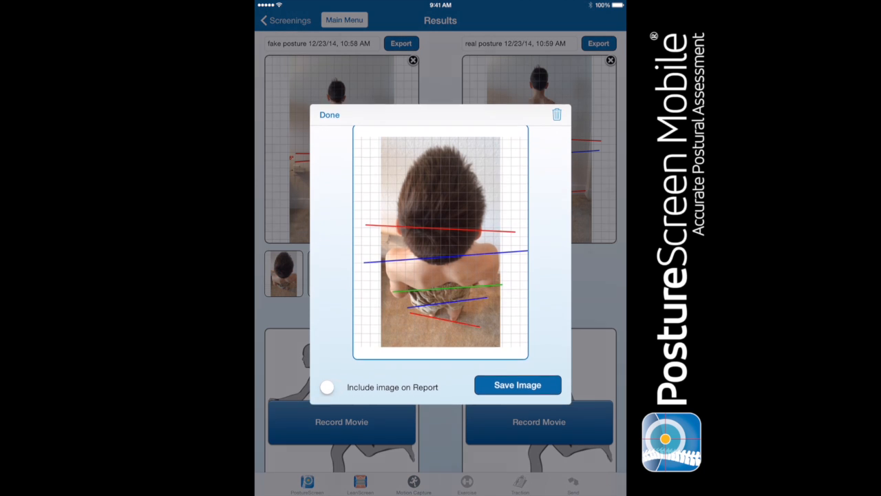
Turn on Include image on Report for the line-marked overhead image and close the preview
{"action": "left_click", "coordinate": [326, 386]}
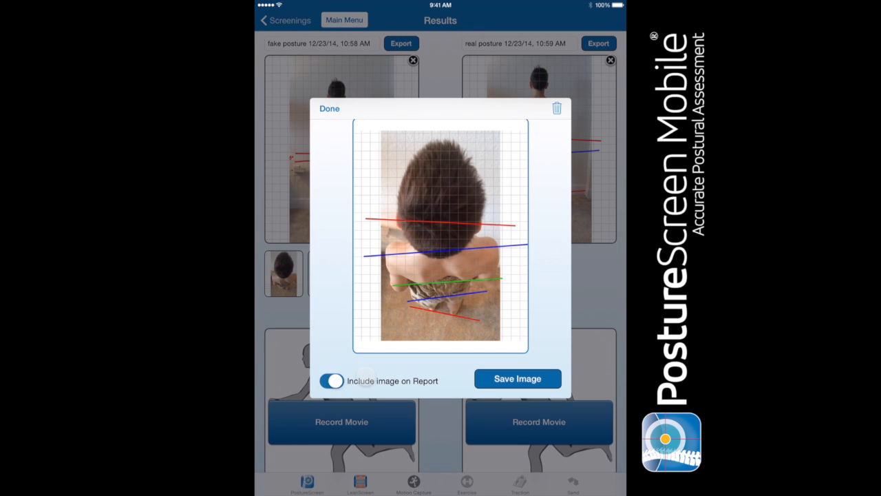
{"action": "left_click", "coordinate": [329, 108]}
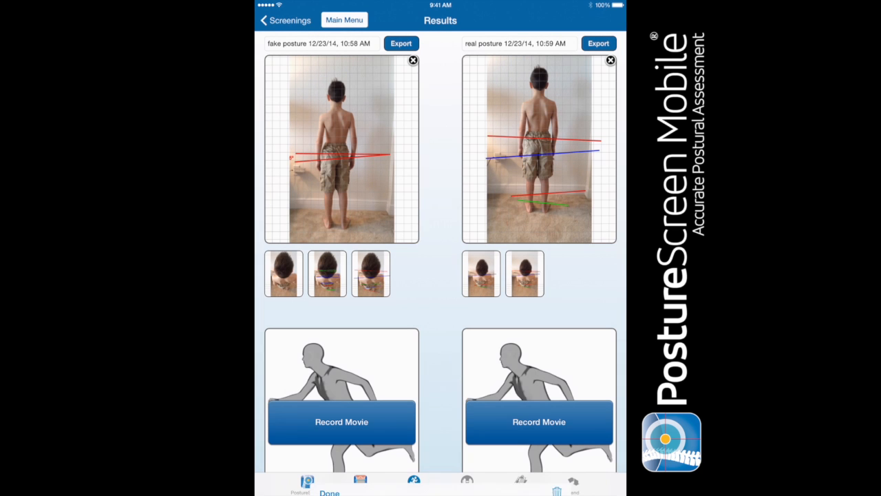
{"action": "left_click", "coordinate": [327, 273]}
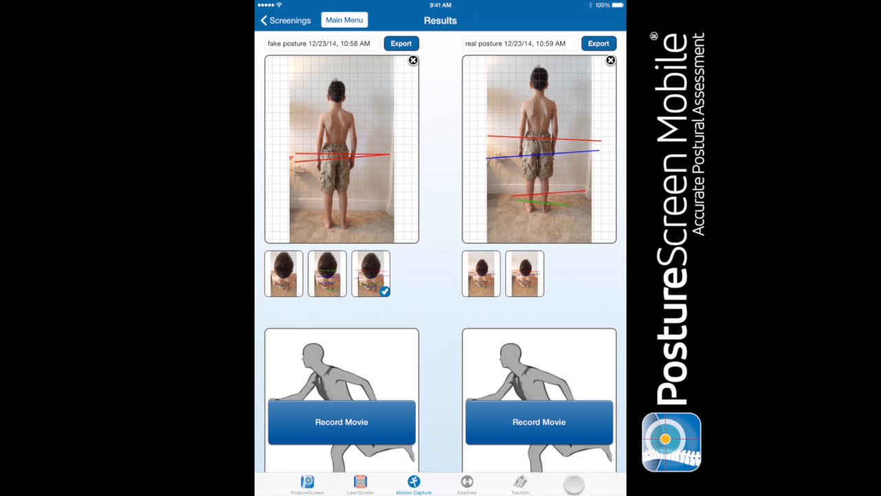
Send the PostureScreen Advanced Analysis PDF and scroll to its final overhead-image page
{"action": "left_click", "coordinate": [572, 482]}
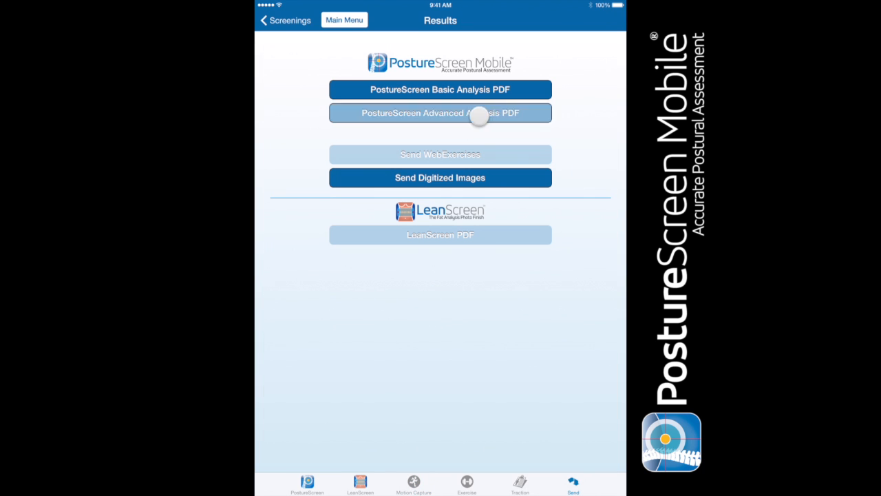
{"action": "left_click", "coordinate": [440, 113]}
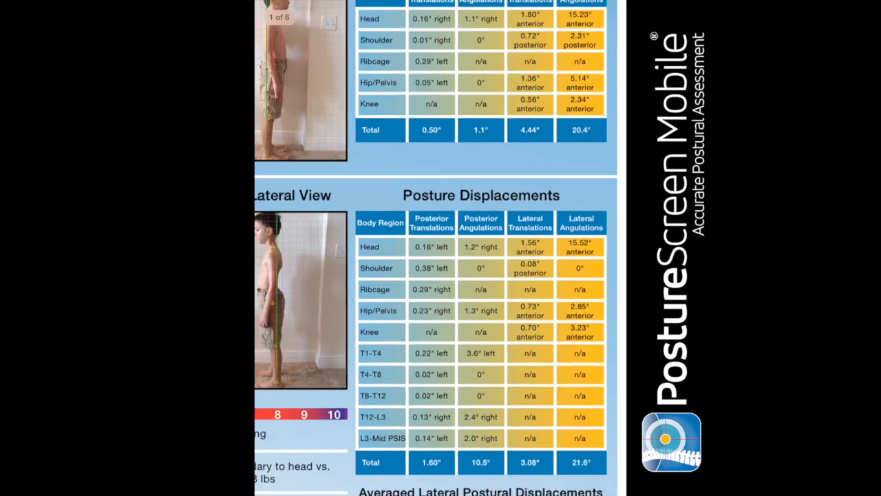
{"action": "scroll", "scroll_direction": "down", "scroll_amount": 3}
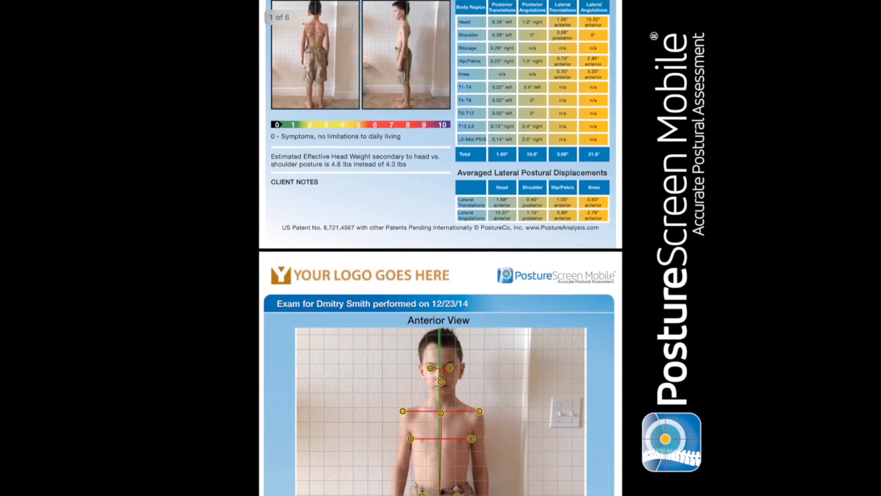
{"action": "scroll", "scroll_direction": "down", "scroll_amount": 3}
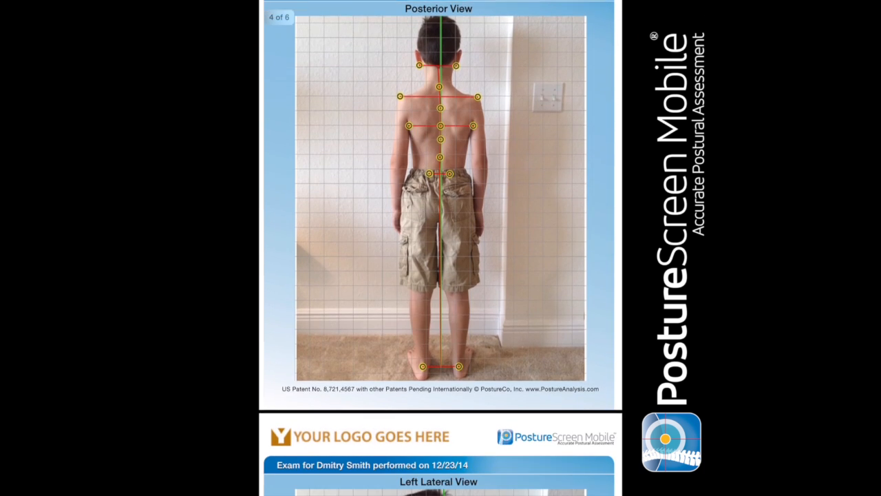
{"action": "scroll", "scroll_direction": "down", "scroll_amount": 3}
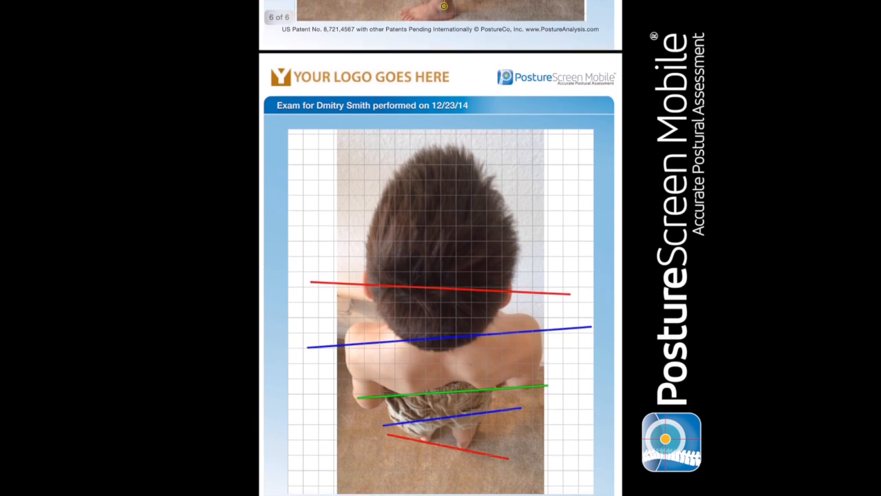